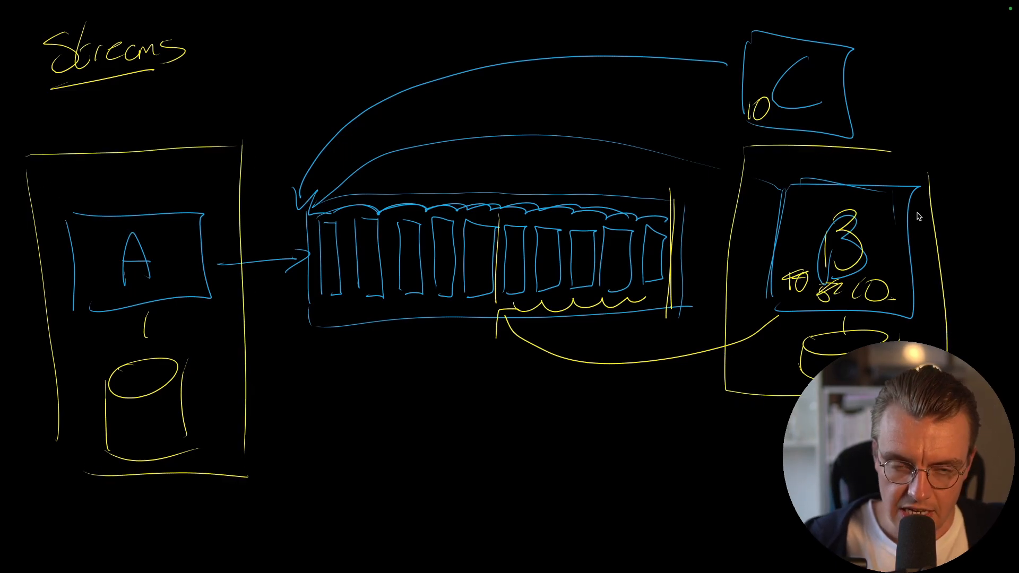
mouse_move(299, 337)
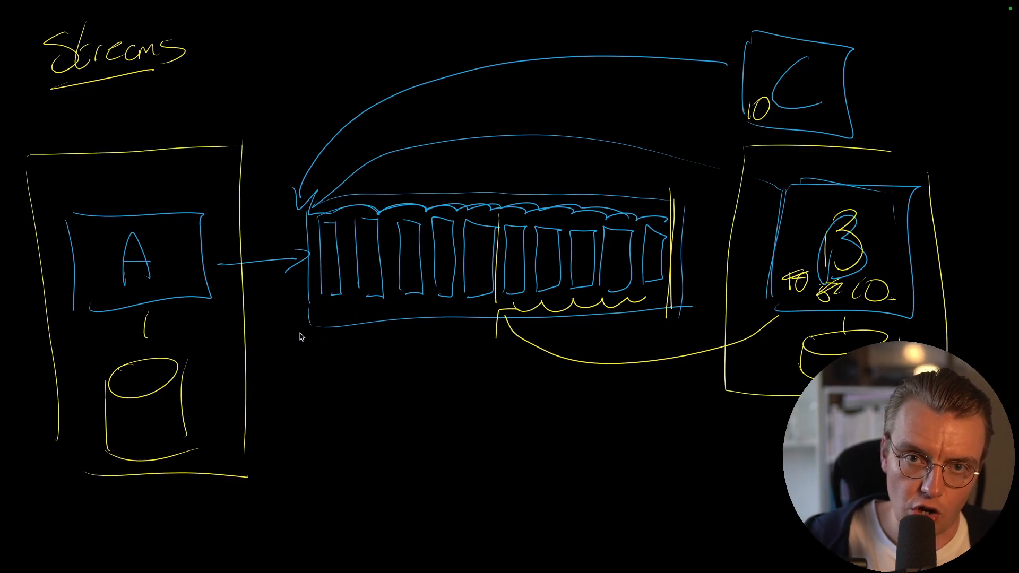